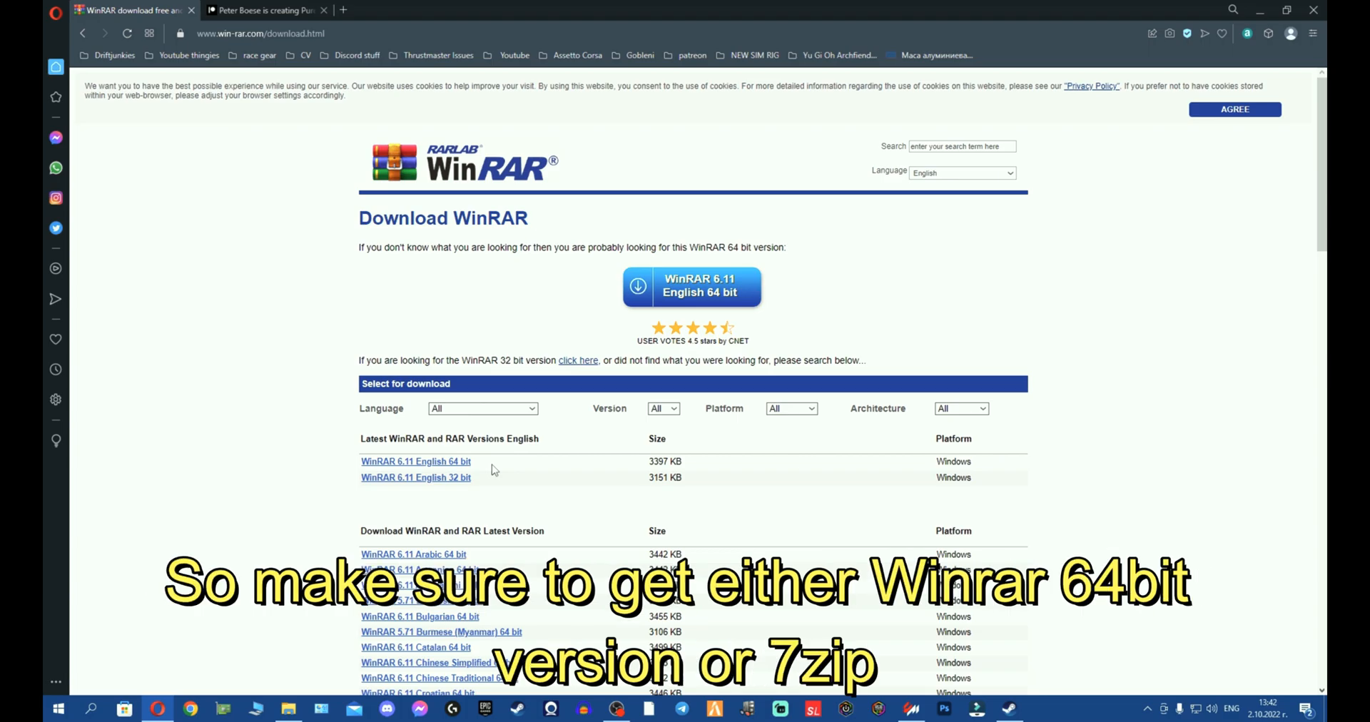
pyautogui.moveTo(447, 469)
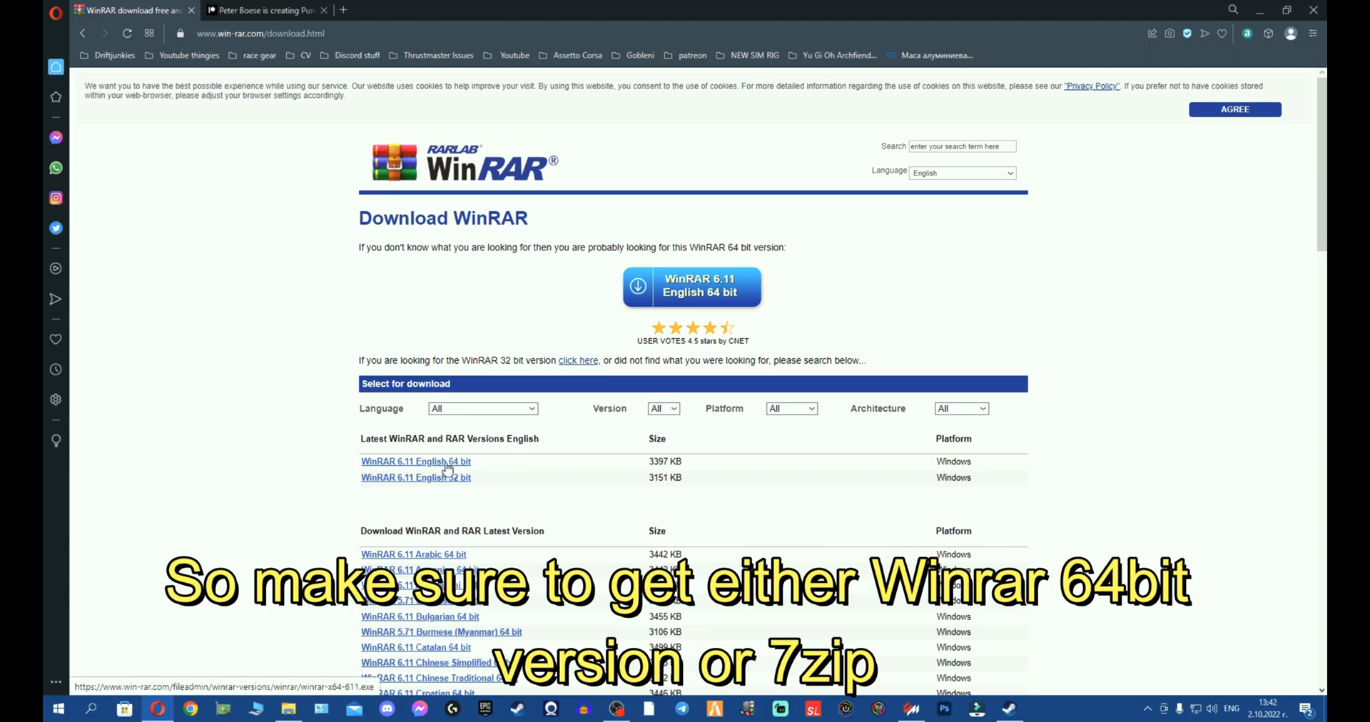
# - Switch Opera to the creator's Patreon posts tab and scroll through the posts
pyautogui.click(266, 9)
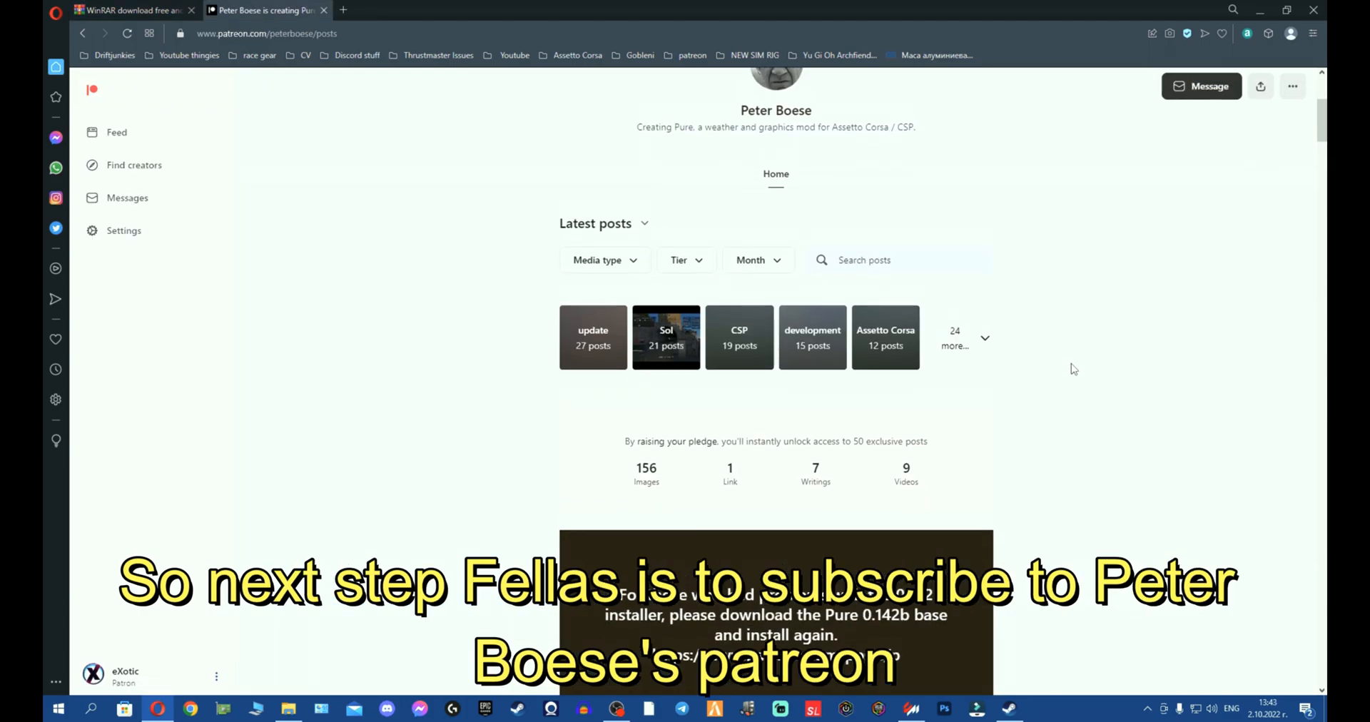
pyautogui.scroll(-3)
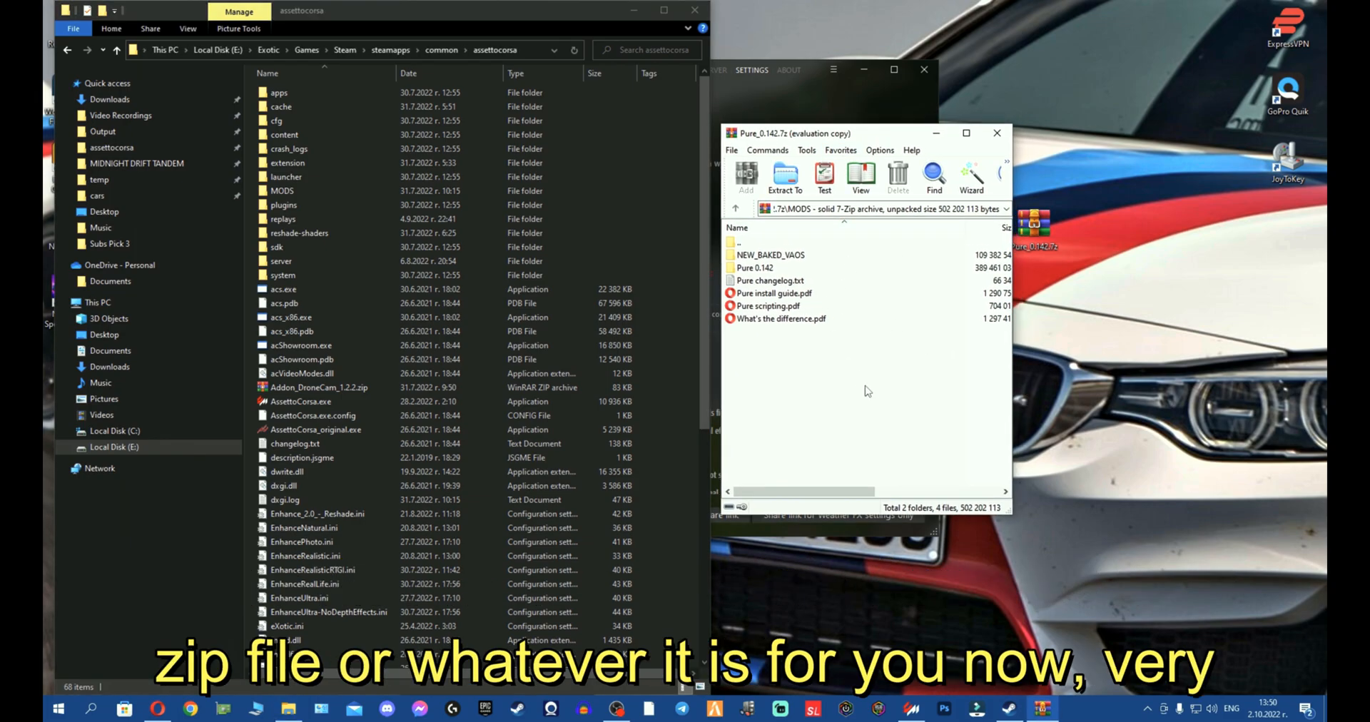
# - Open the game's MODS folder alongside the MODS folder inside the Pure archive
pyautogui.click(283, 190)
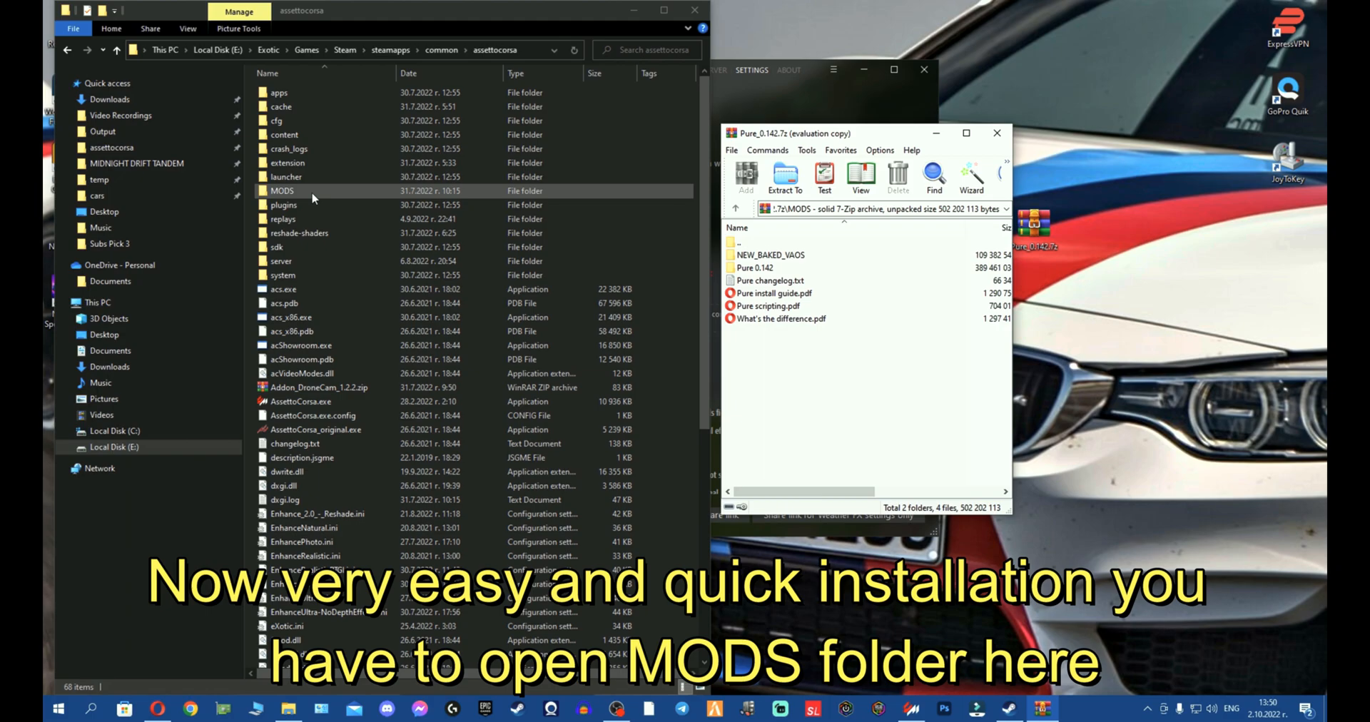
pyautogui.doubleClick(282, 190)
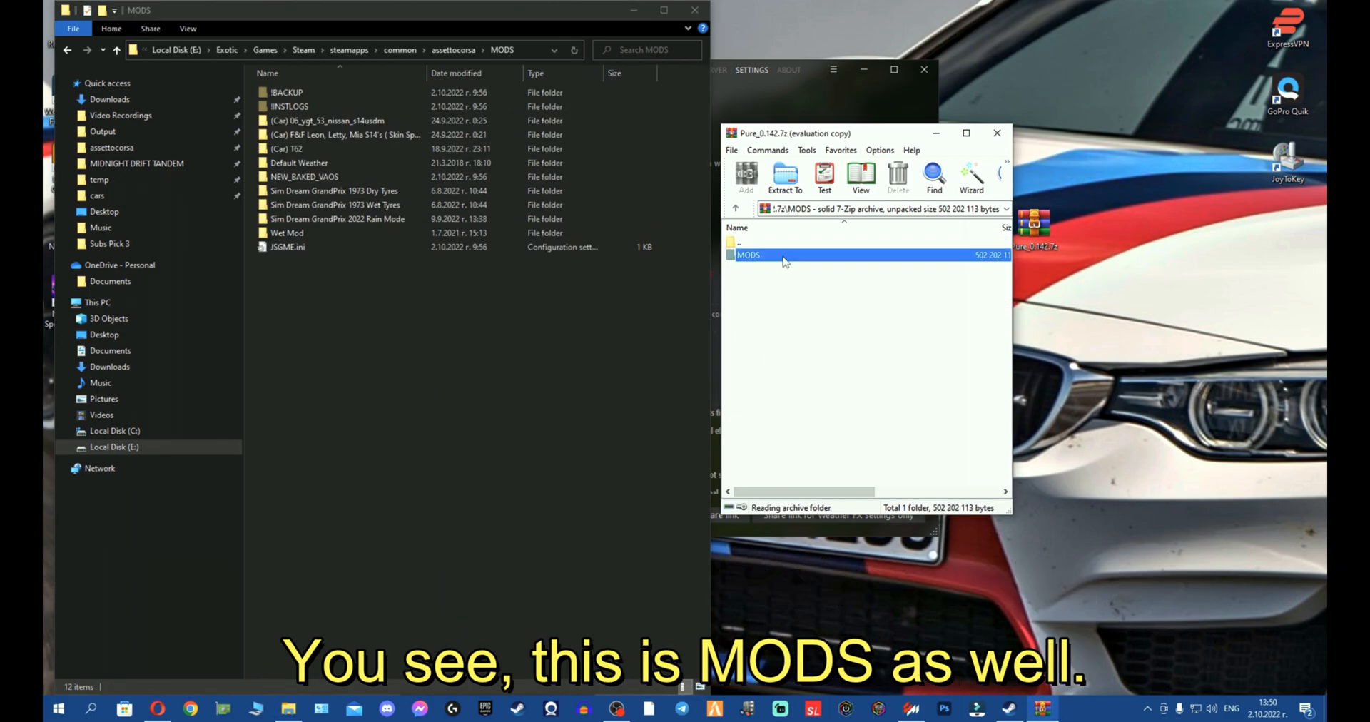
pyautogui.doubleClick(748, 255)
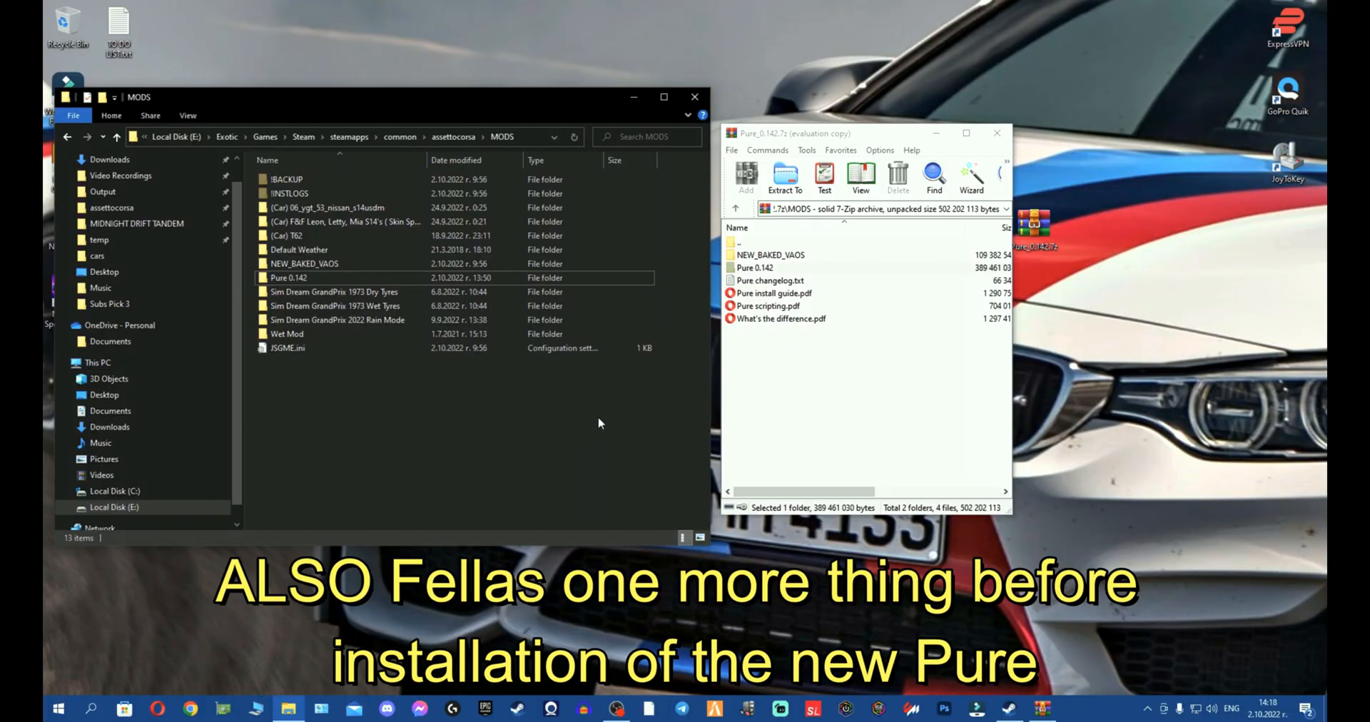
pyautogui.click(335, 292)
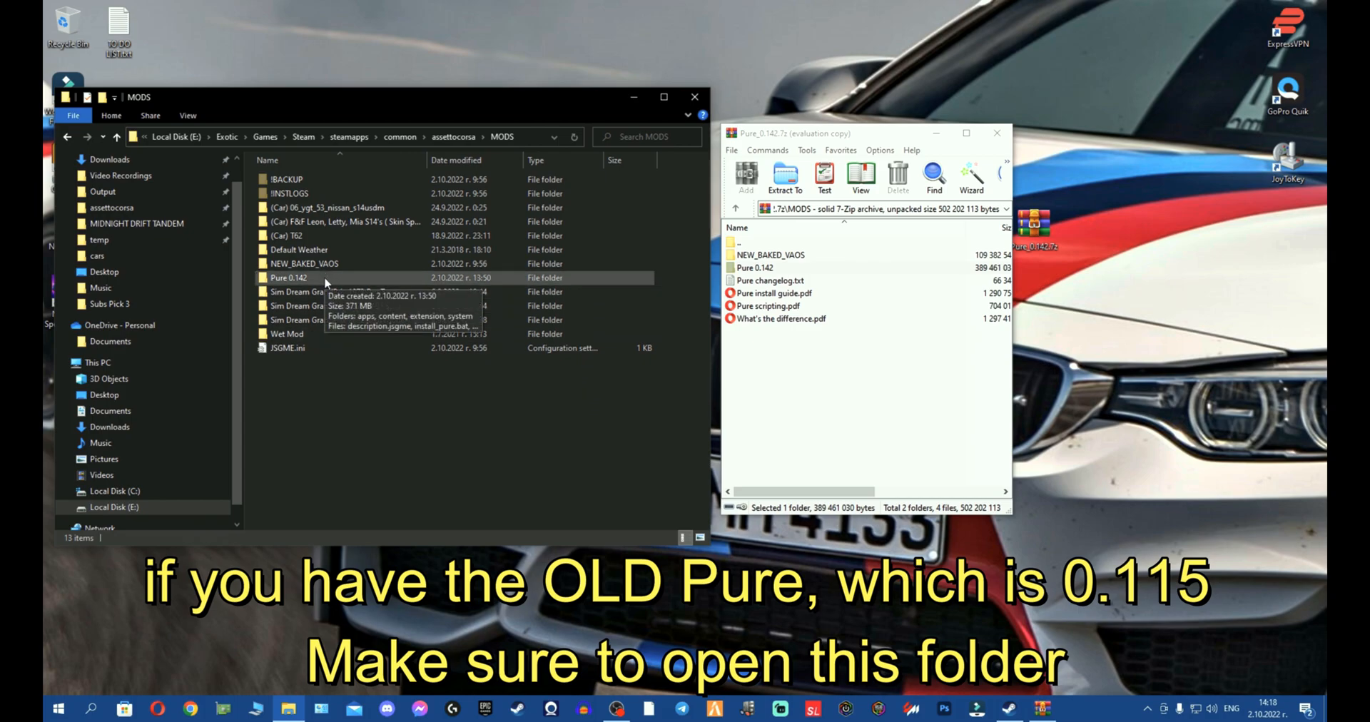
# - Extract the Pure 0.142 folder into MODS and run its install_pure.bat script
pyautogui.doubleClick(292, 277)
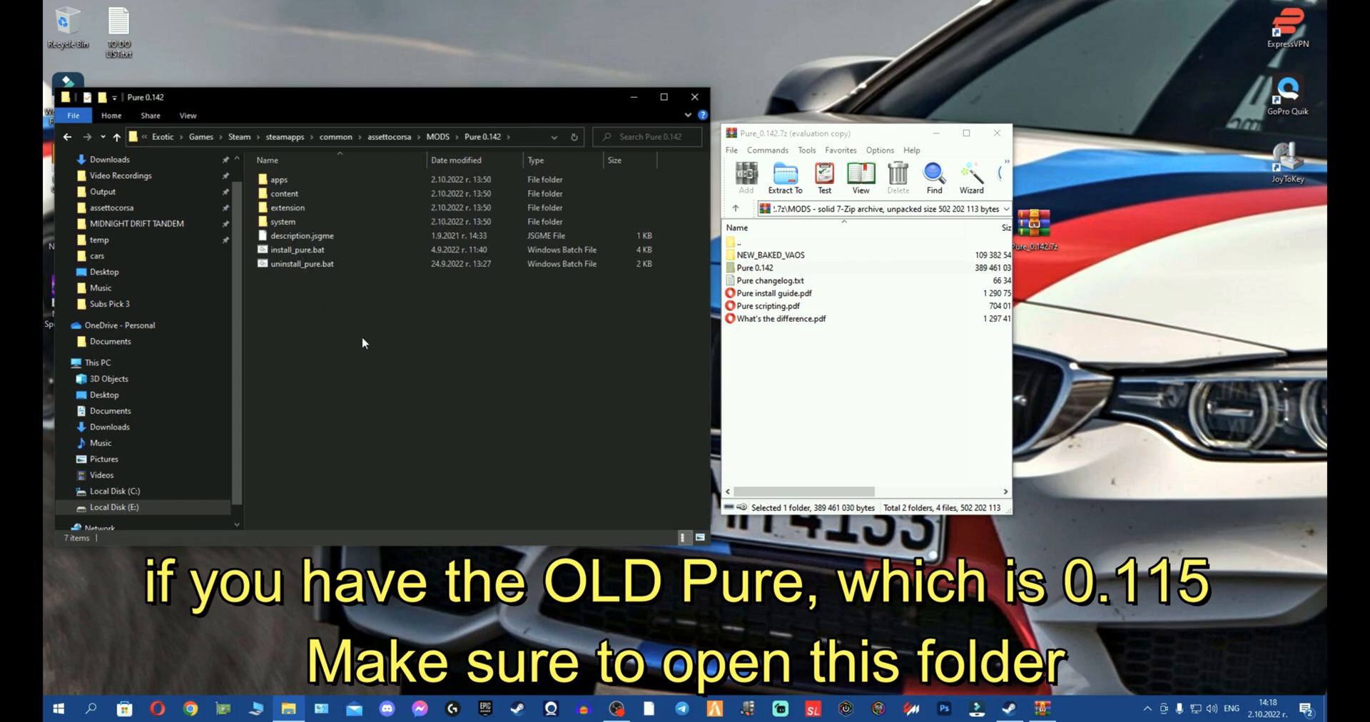
pyautogui.click(302, 263)
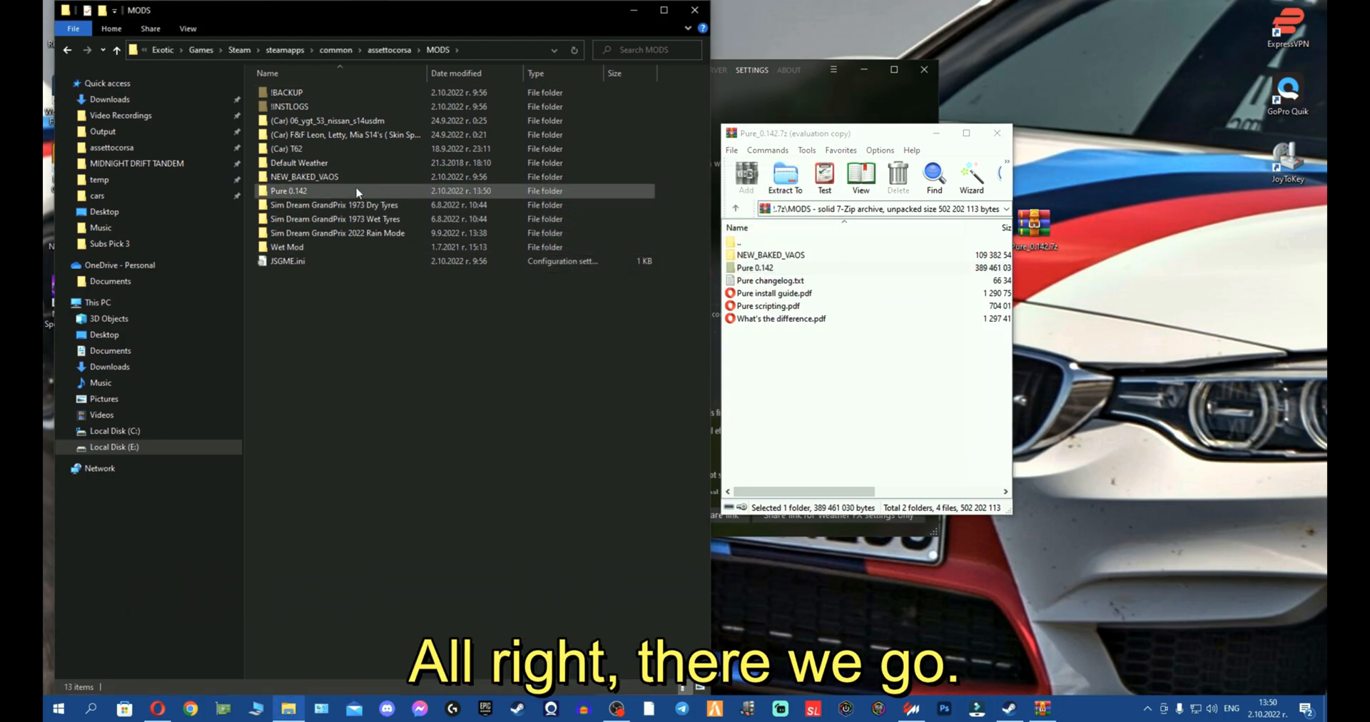
pyautogui.doubleClick(289, 191)
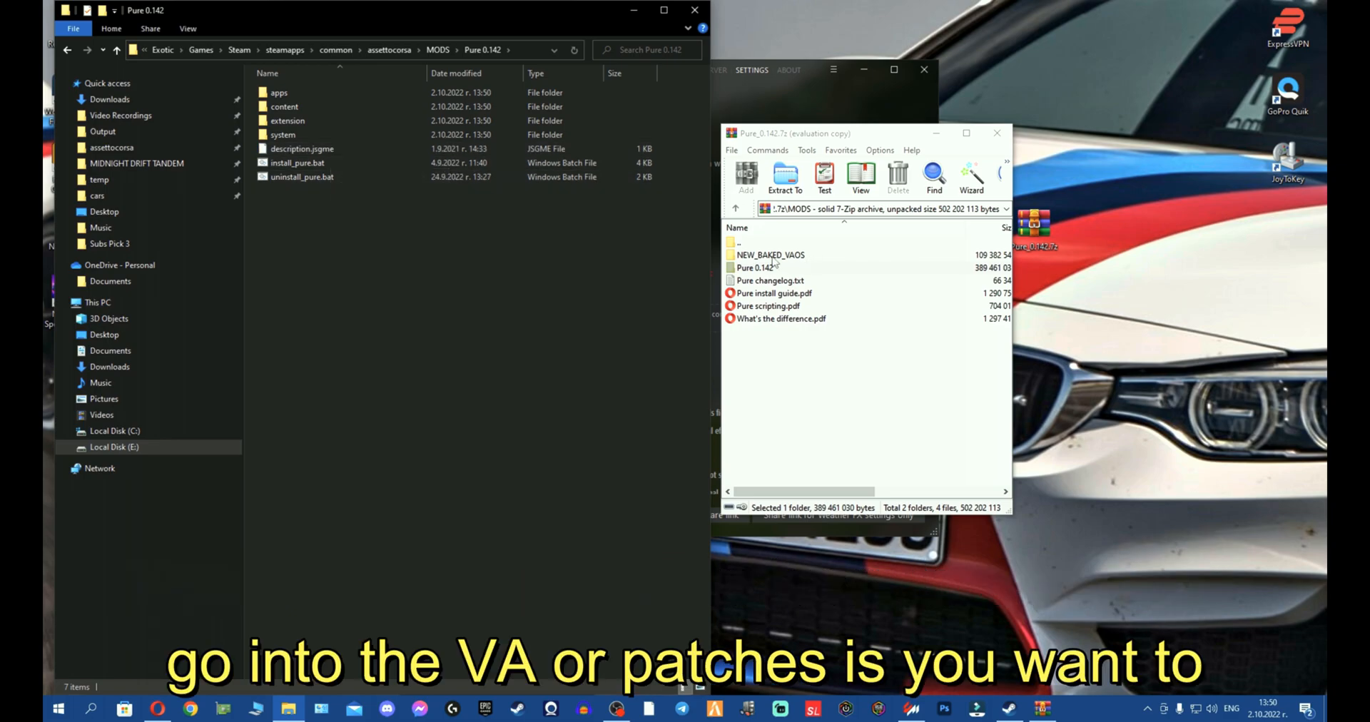
pyautogui.doubleClick(296, 163)
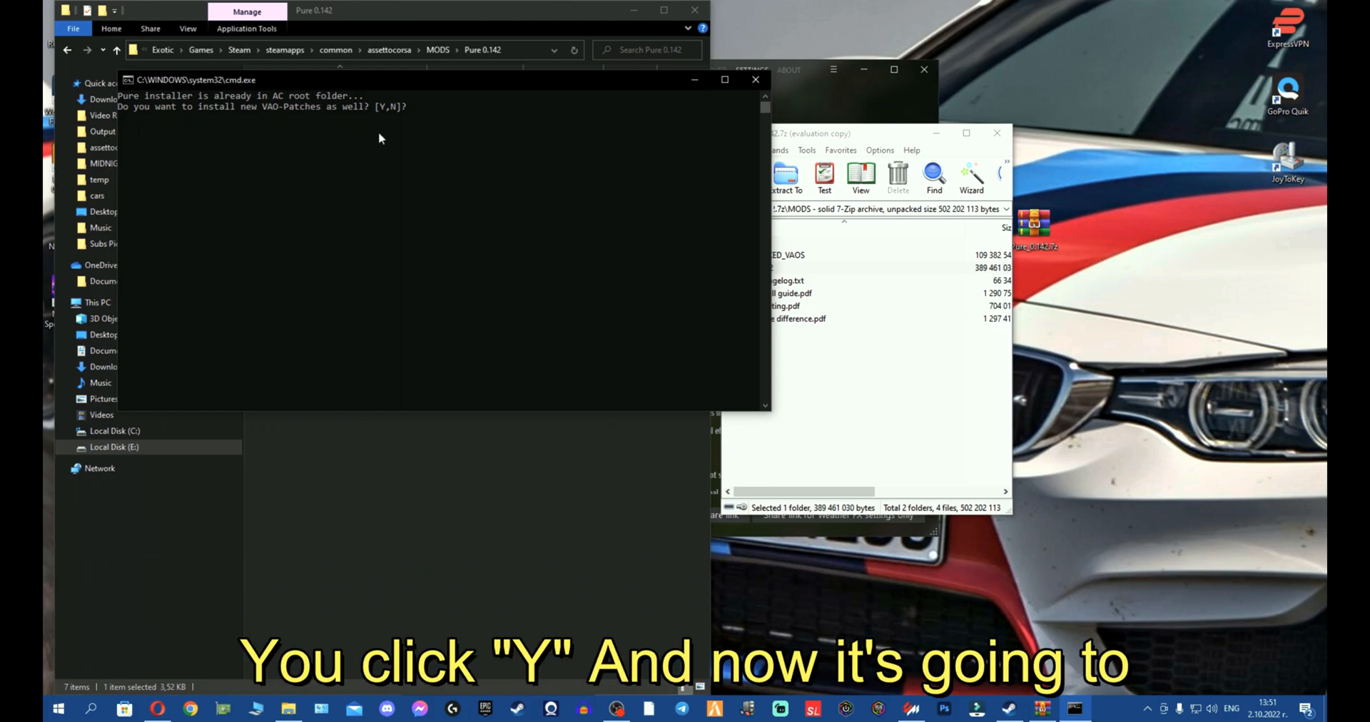
# - Answer Y to install the VAO patches and let the Pure installer complete
pyautogui.write('Y')
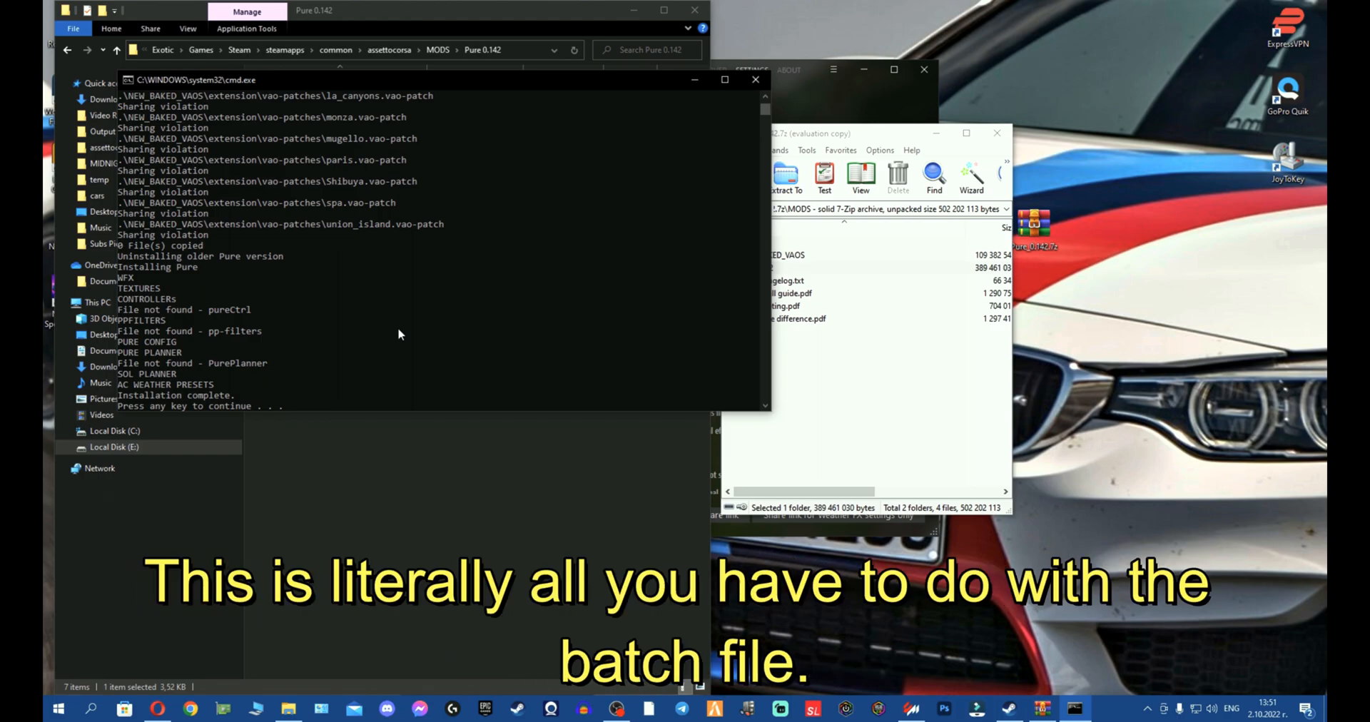
pyautogui.moveTo(522, 319)
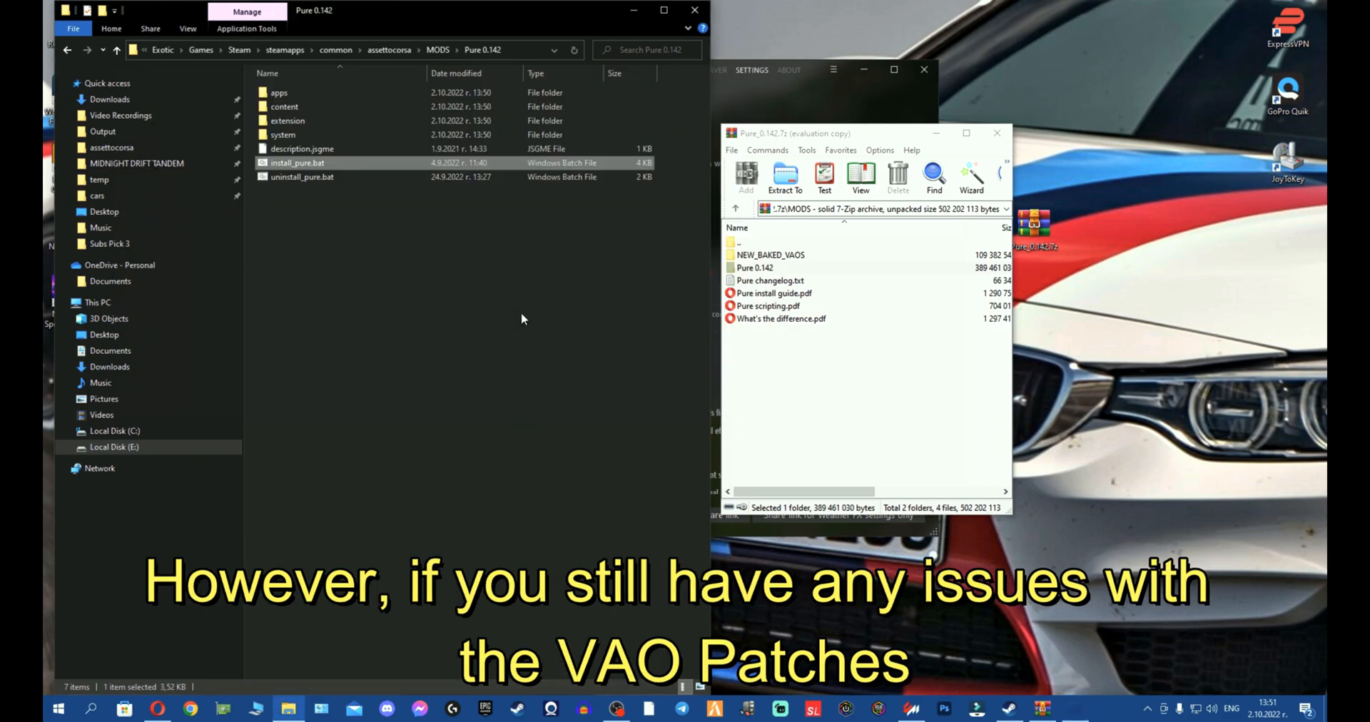
# - Move NEW_BAKED_VAOS's extension folder into assettocorsa, replacing the existing files
pyautogui.click(502, 50)
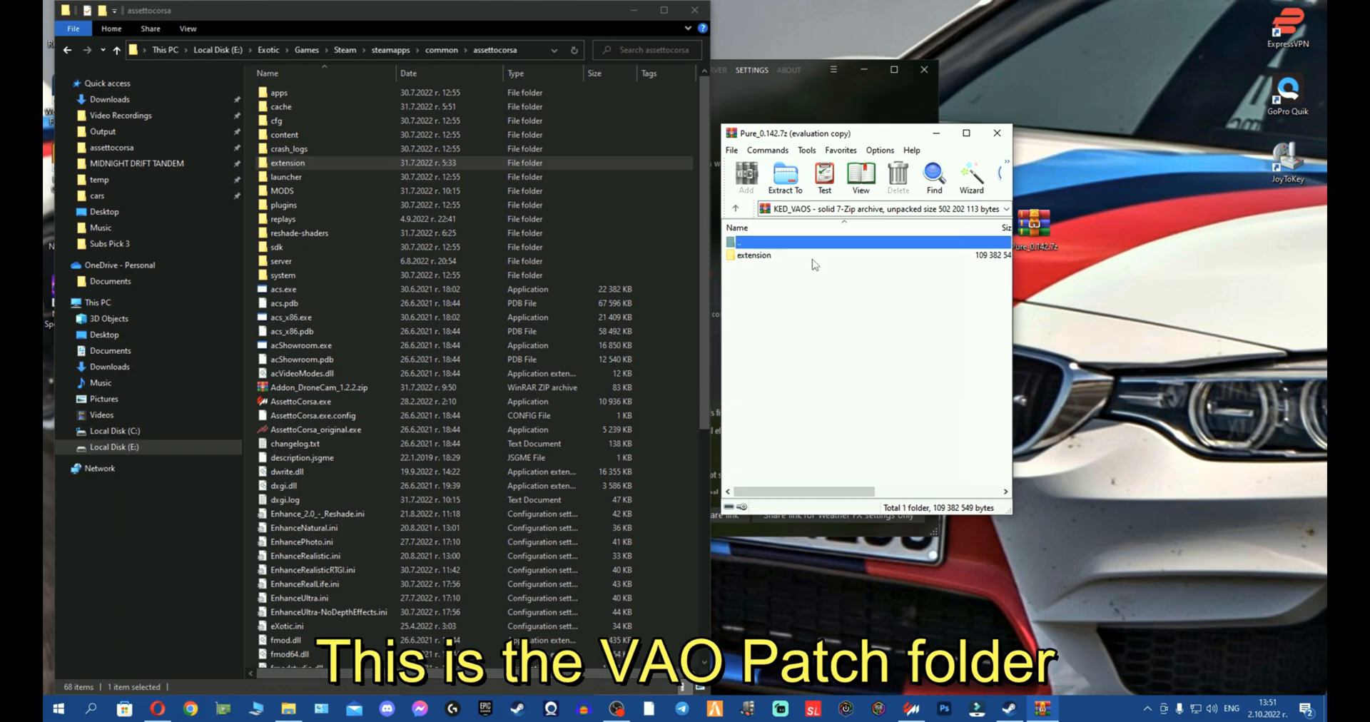
pyautogui.click(755, 256)
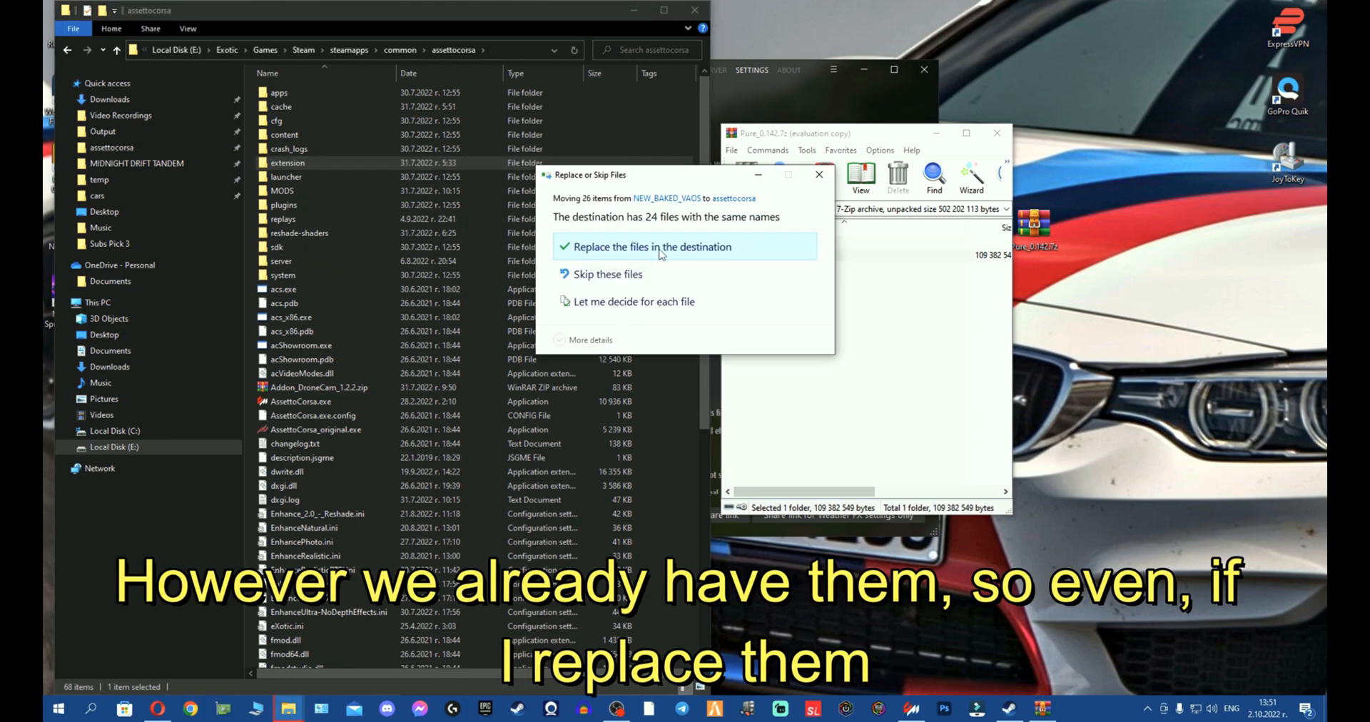
pyautogui.click(649, 247)
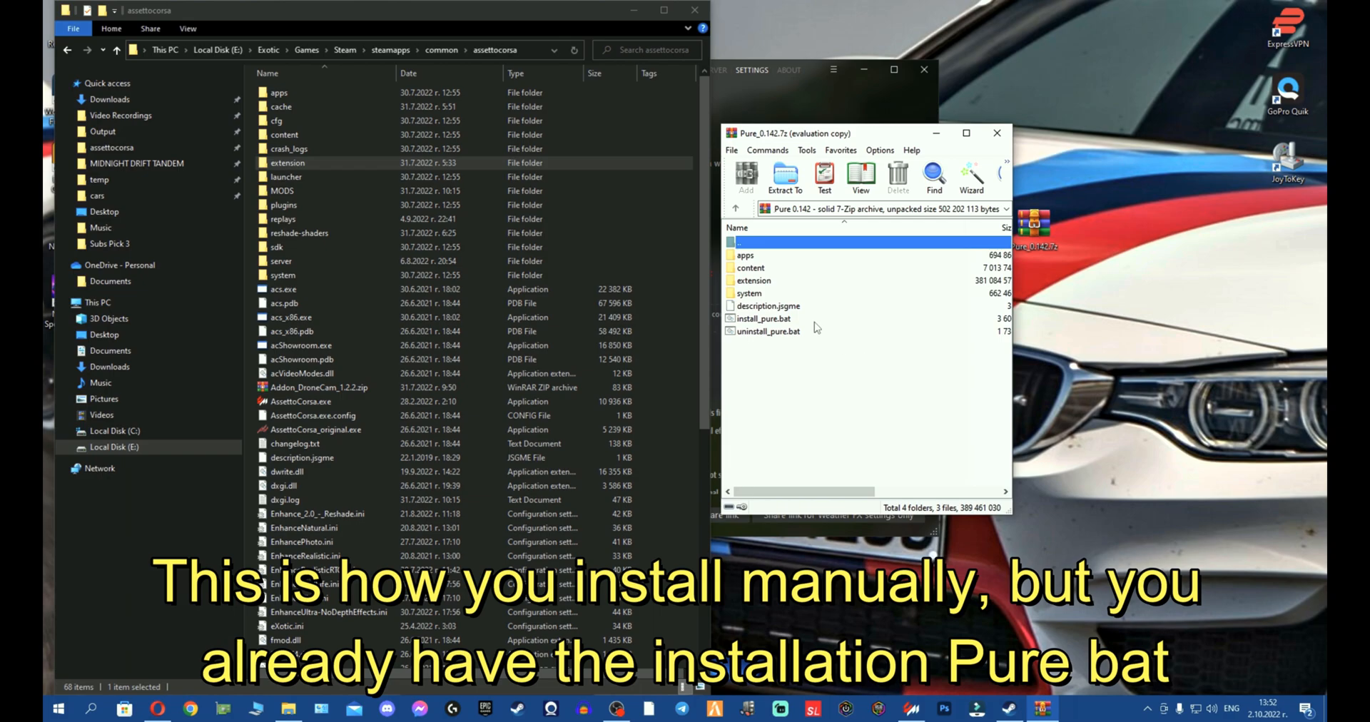
pyautogui.click(765, 318)
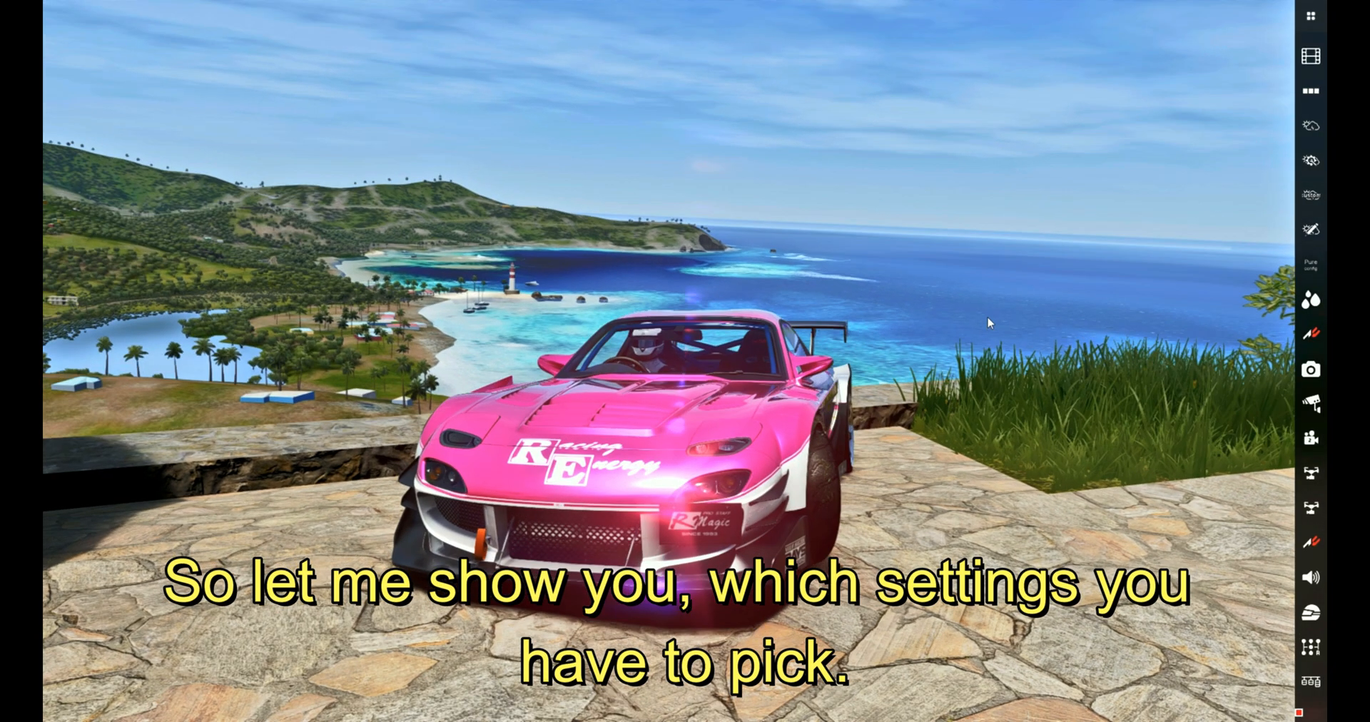
# - Load Pure Config's Very High preset with clouds render method 1 and save it
pyautogui.click(1310, 15)
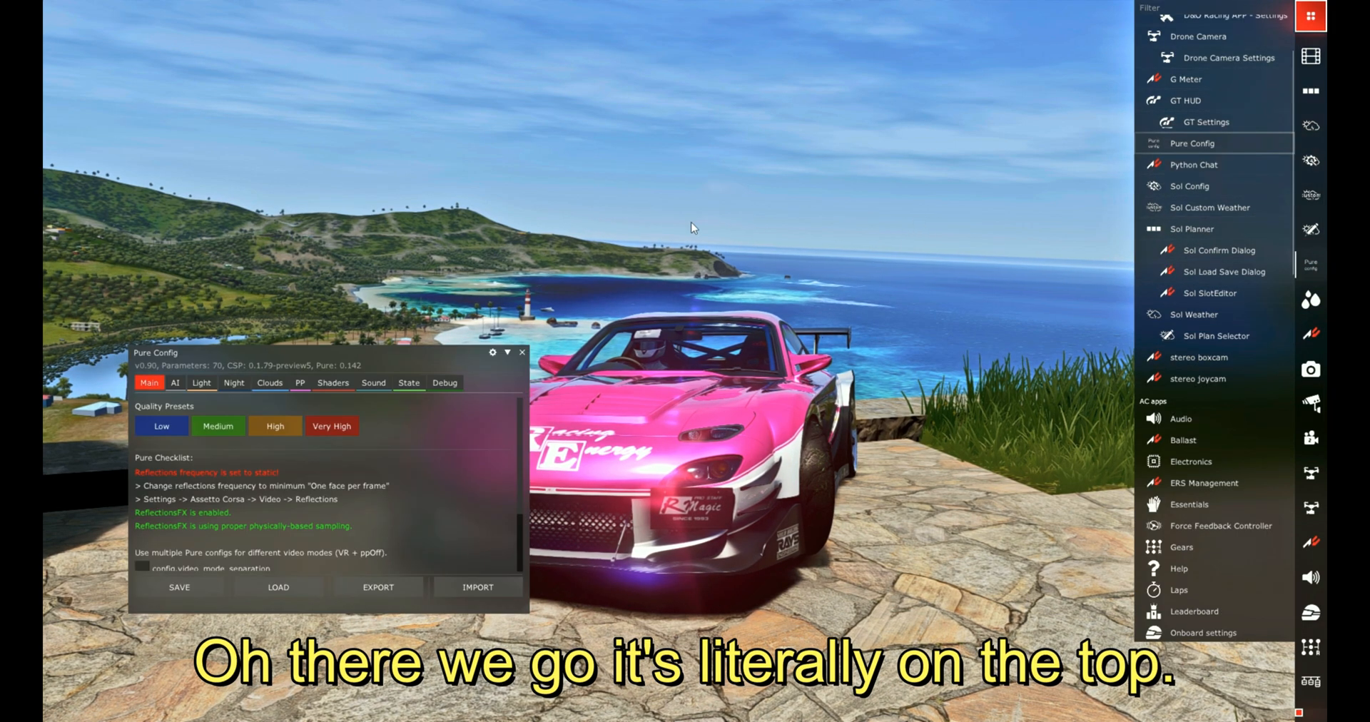
pyautogui.moveTo(156, 352); pyautogui.dragTo(714, 168)
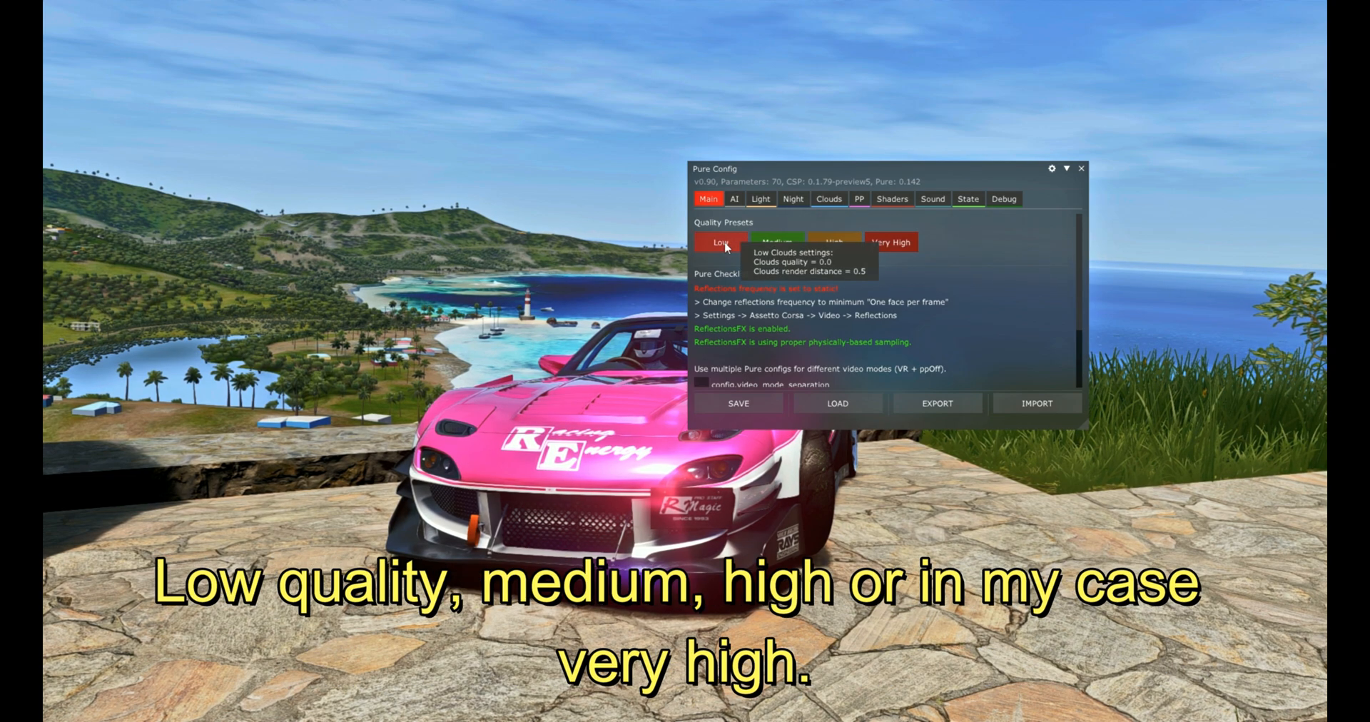
pyautogui.moveTo(846, 265)
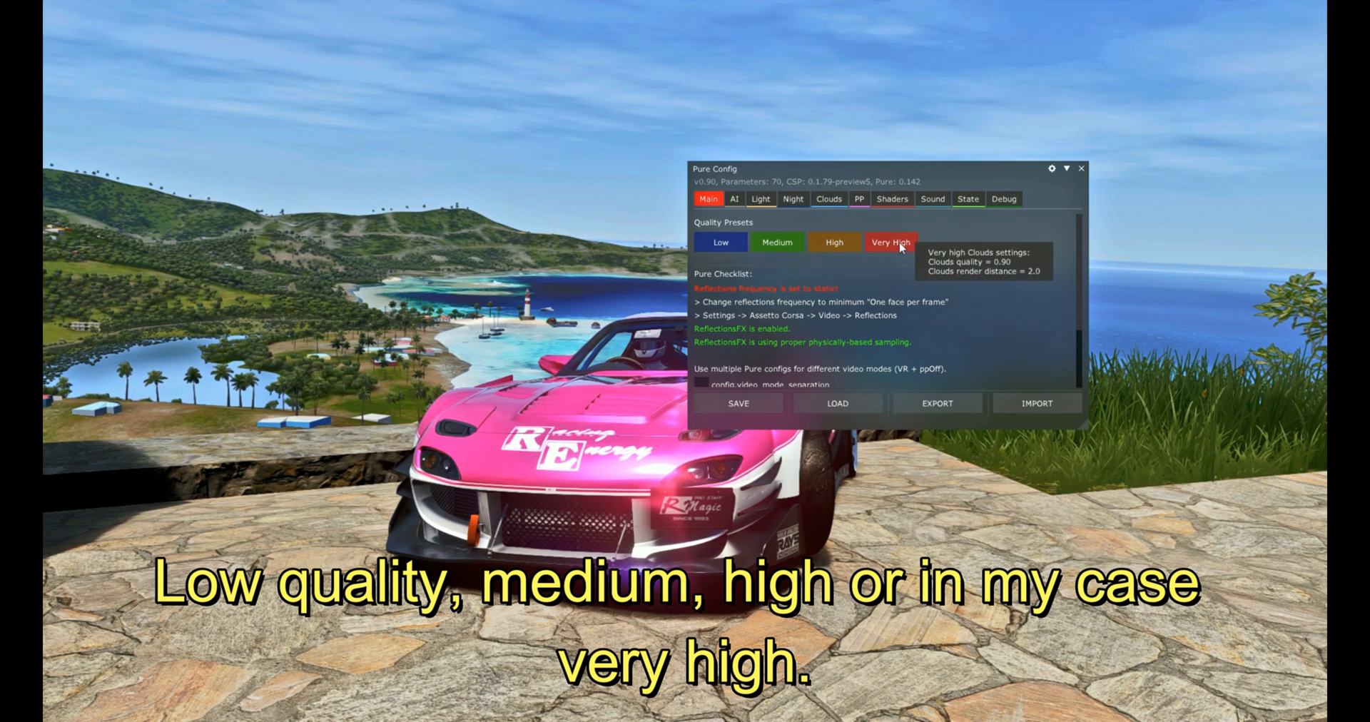
pyautogui.click(891, 242)
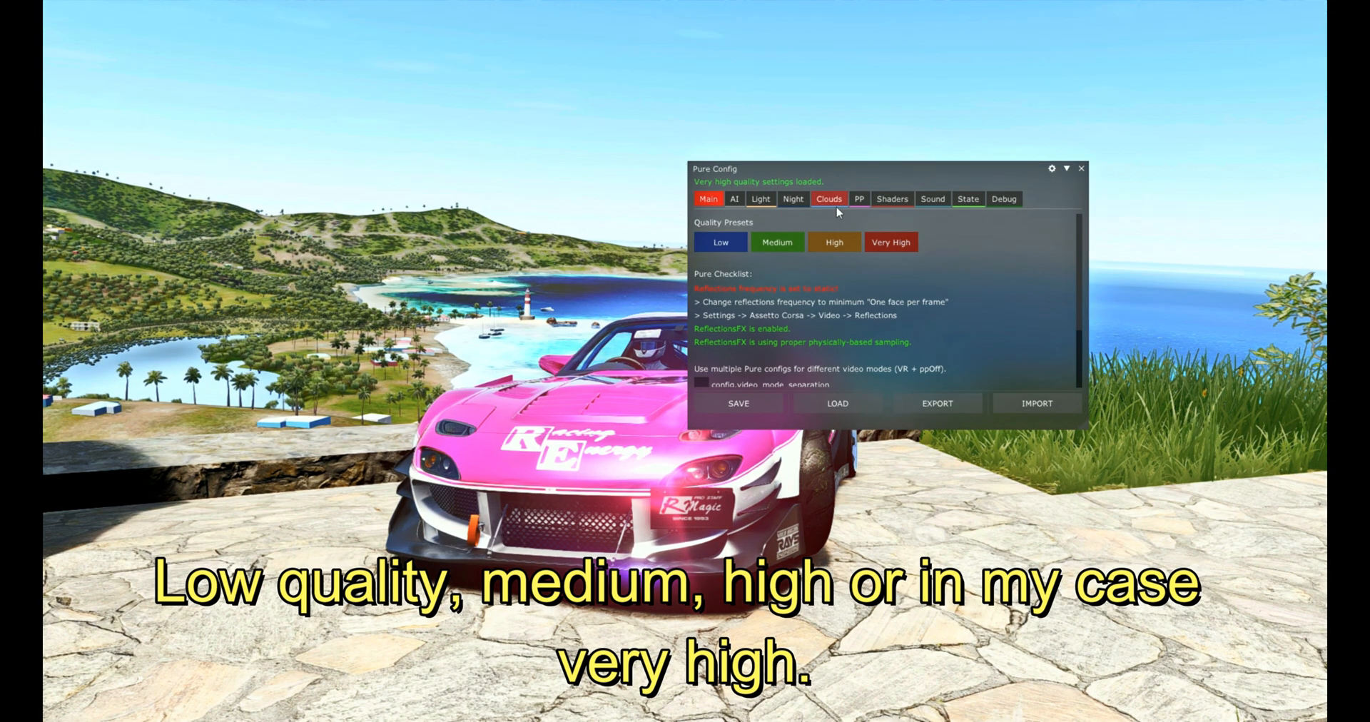
pyautogui.click(829, 198)
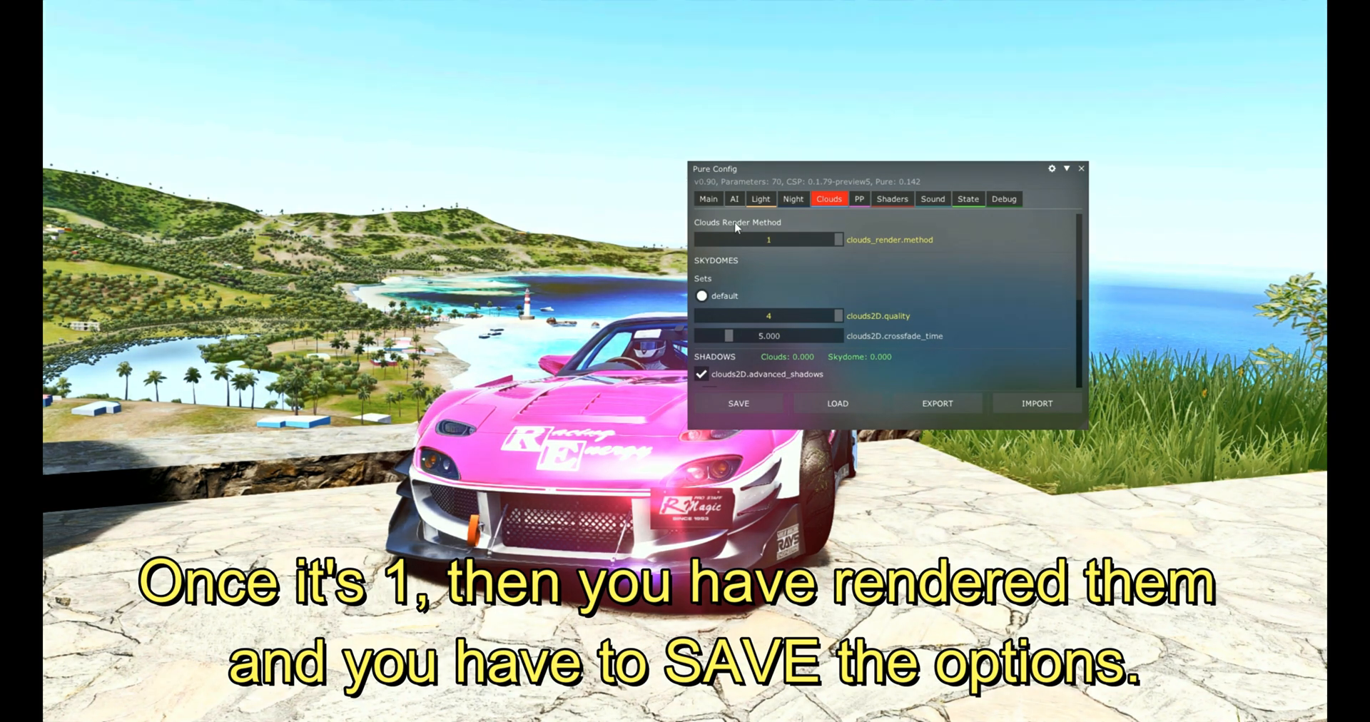
pyautogui.click(739, 404)
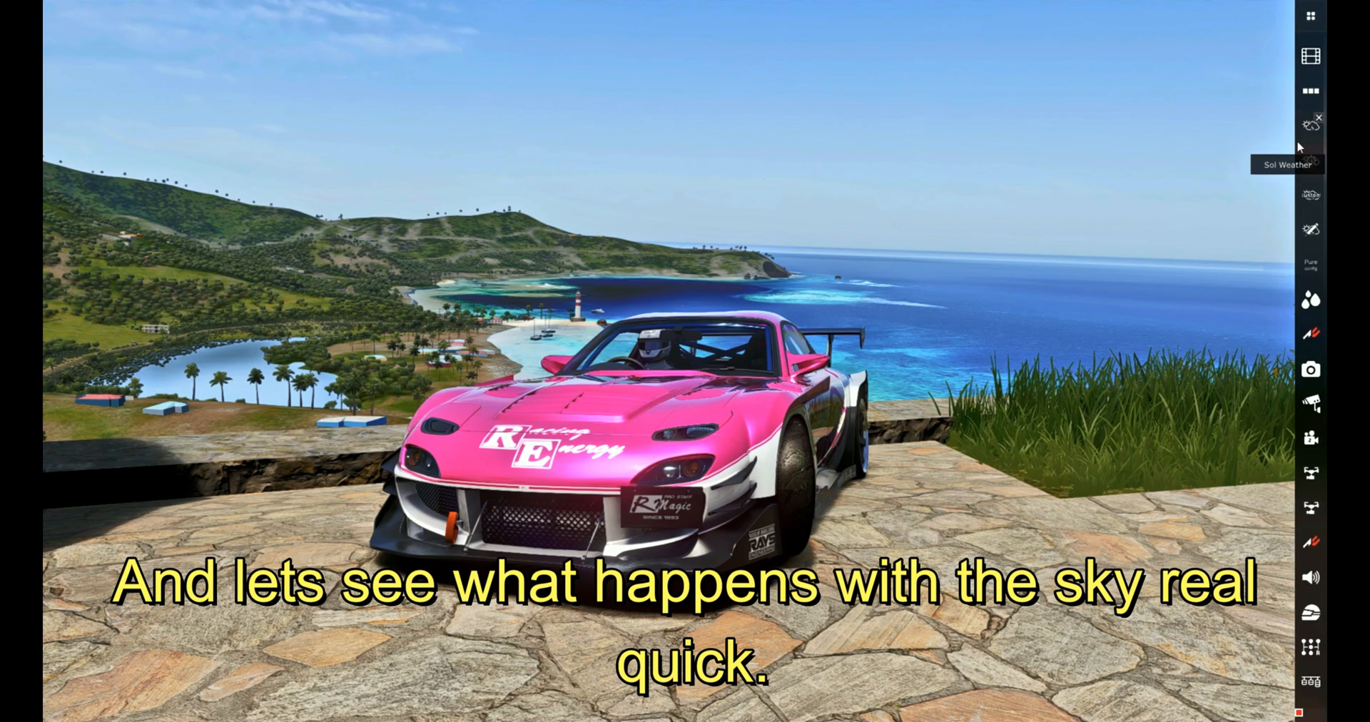
# - In Sol Planner, set the weather slot to Dust and the time to sunset
pyautogui.click(1310, 121)
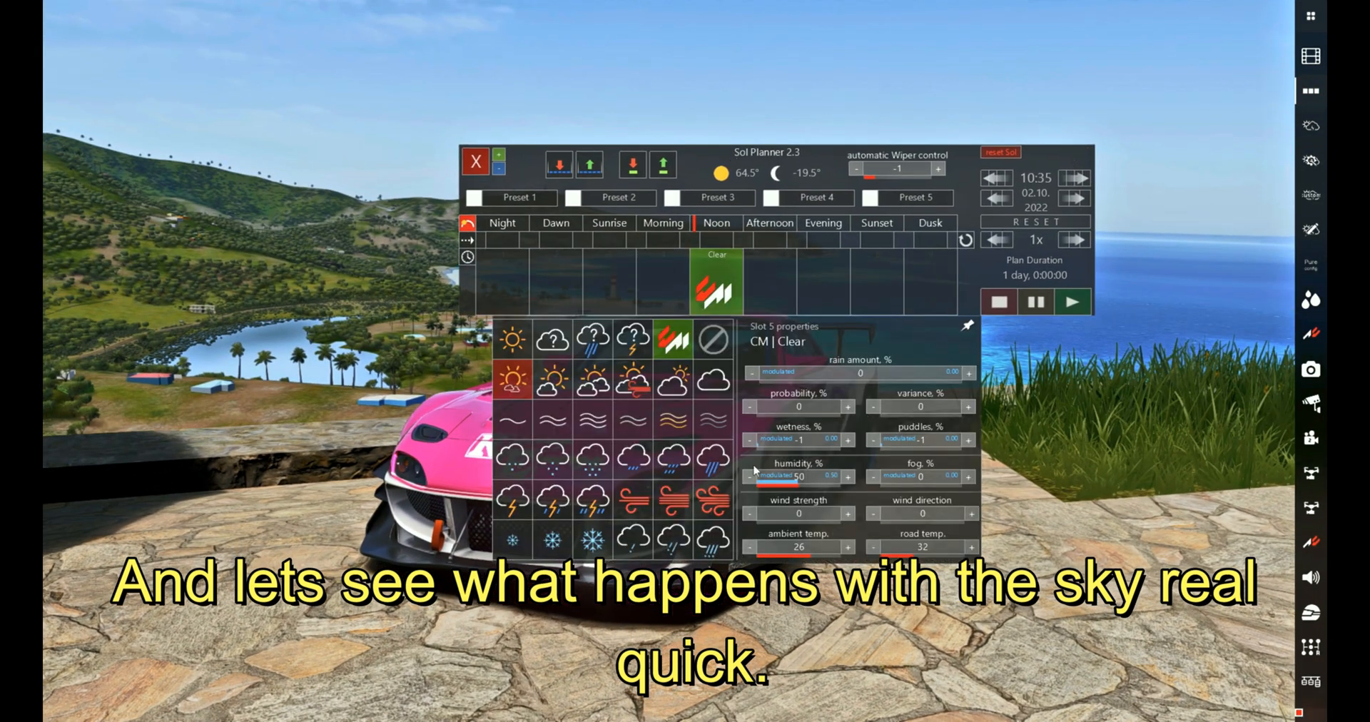
pyautogui.click(550, 381)
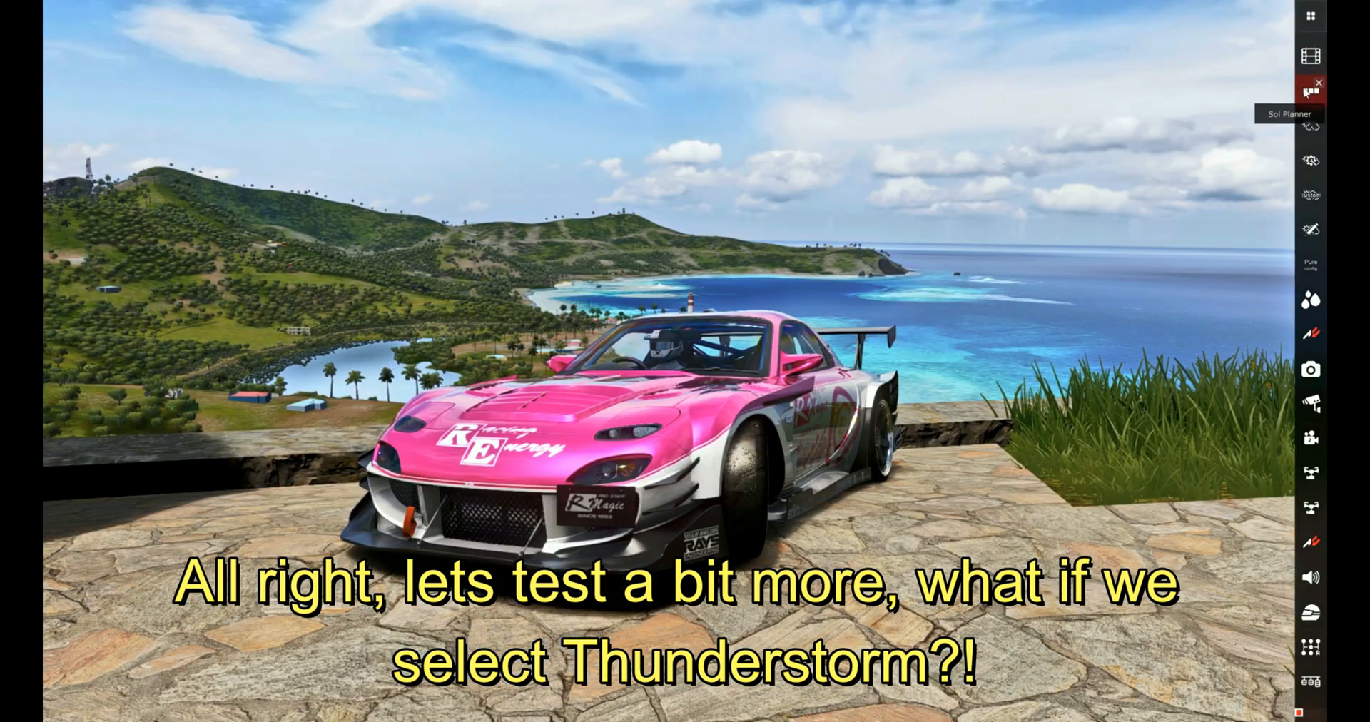
pyautogui.click(1310, 90)
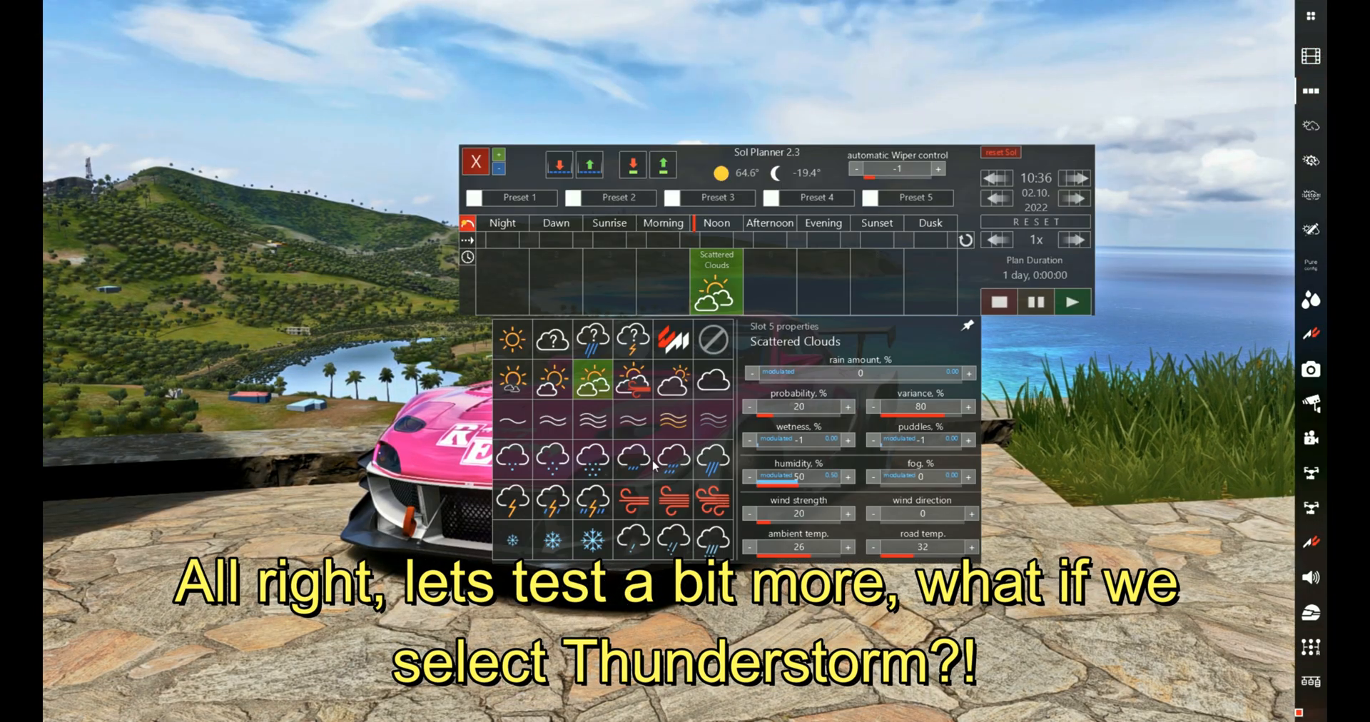
pyautogui.click(593, 498)
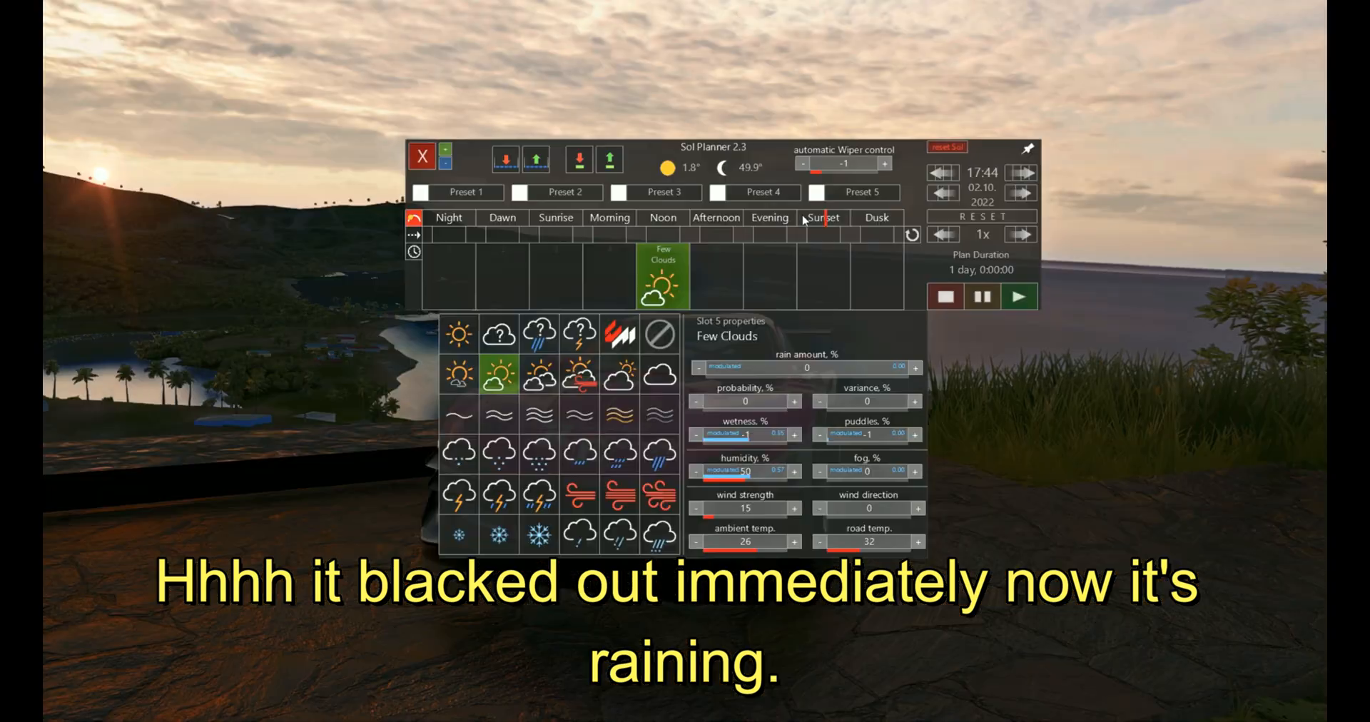
pyautogui.click(579, 414)
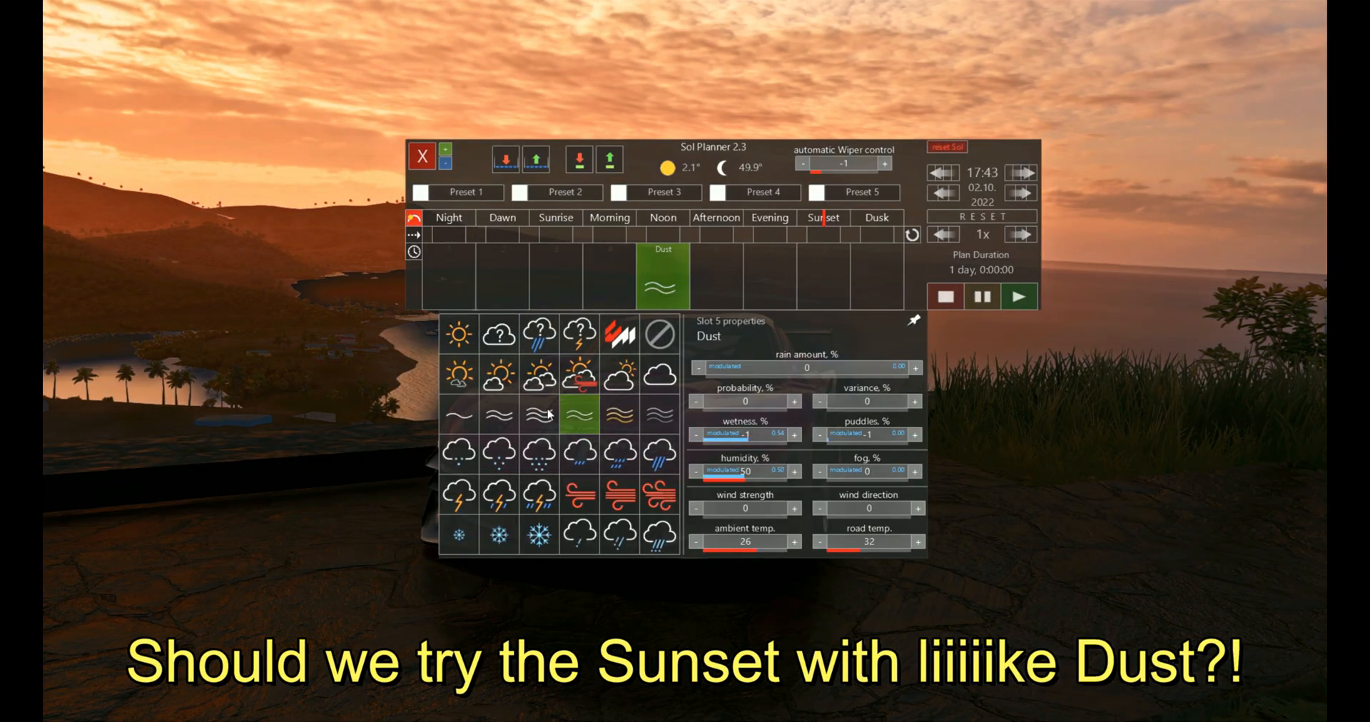
pyautogui.click(424, 157)
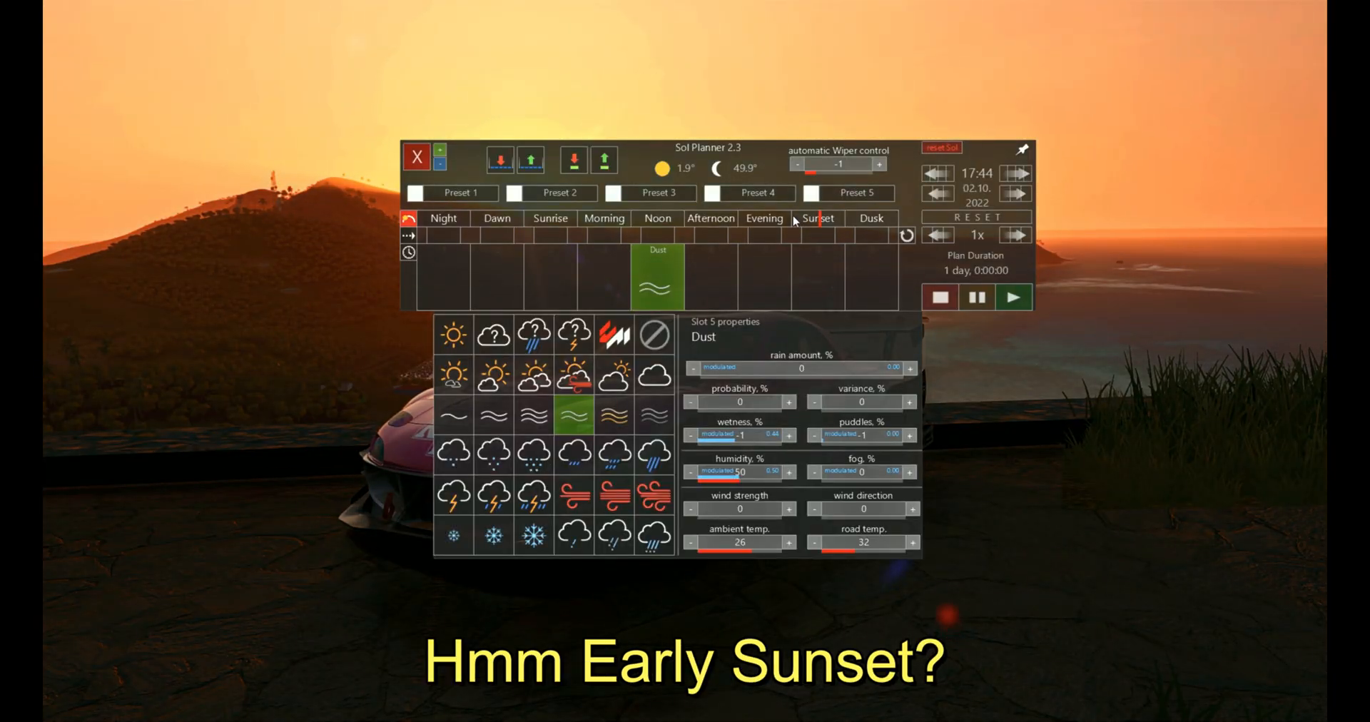
pyautogui.click(416, 158)
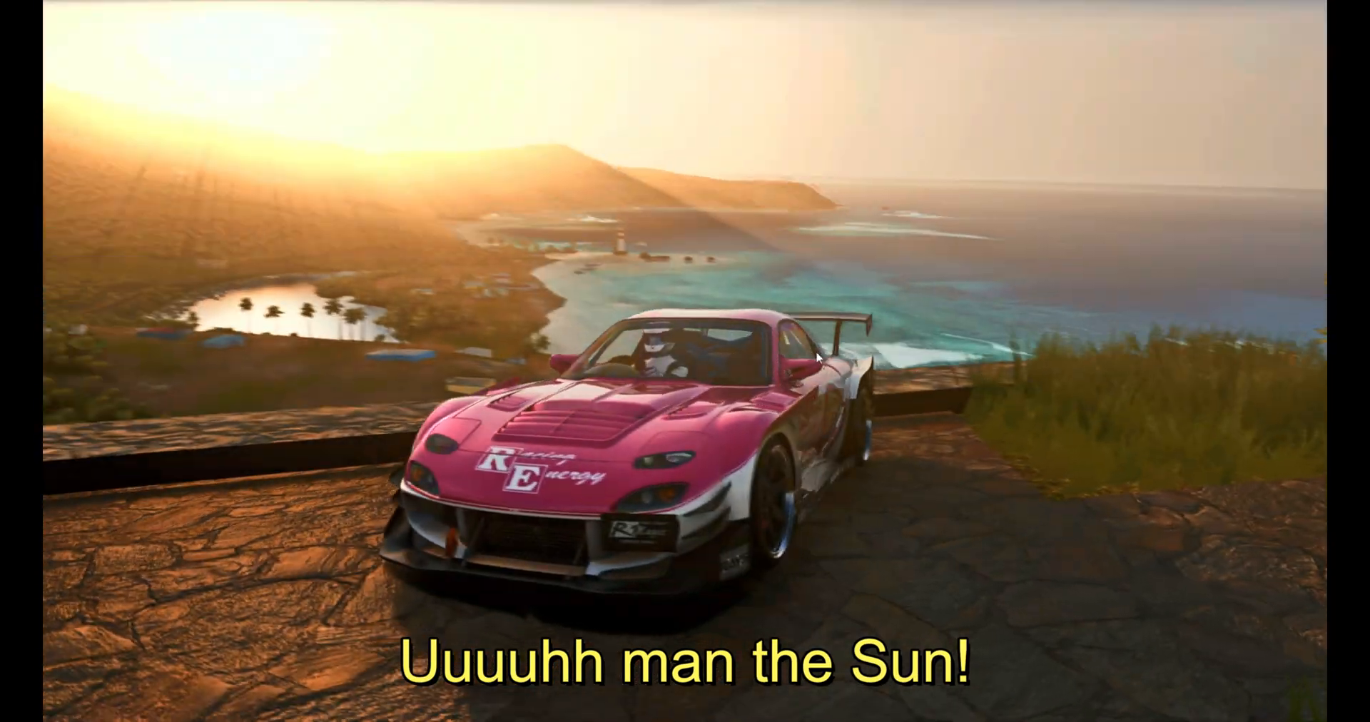